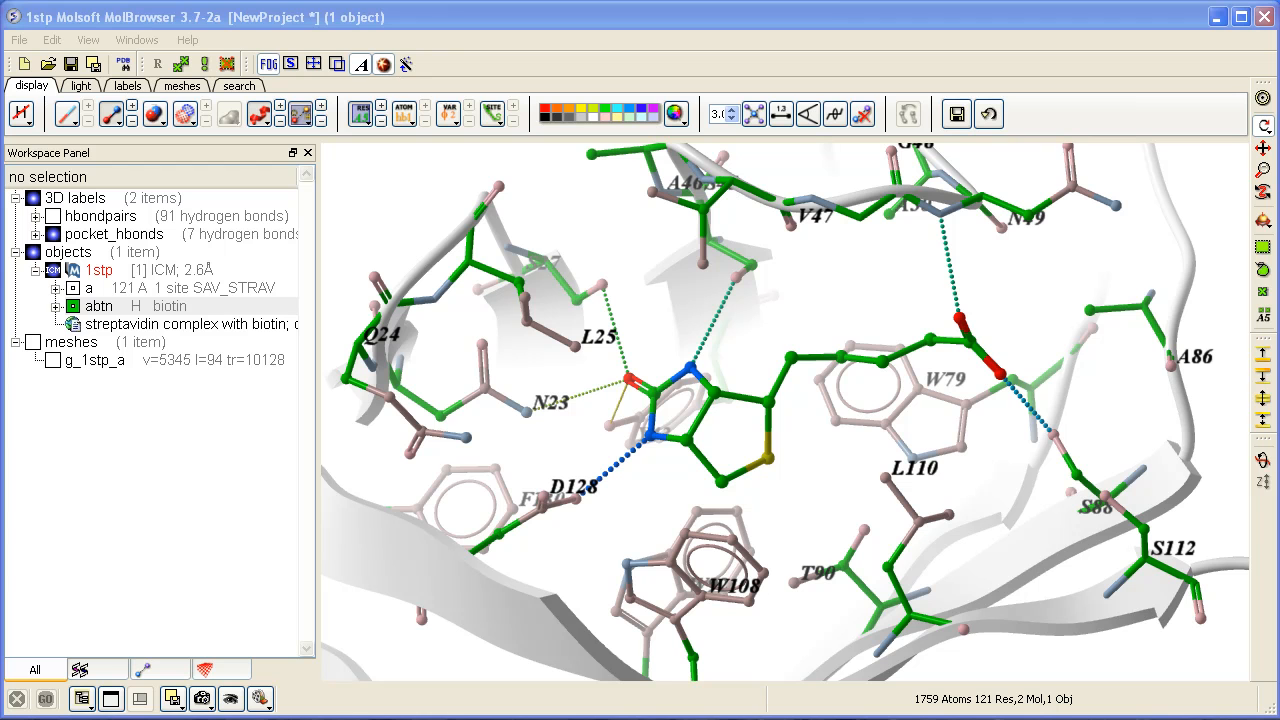
# Show the labels tools for the 1stp streptavidin–biotin scene.
pyautogui.click(126, 86)
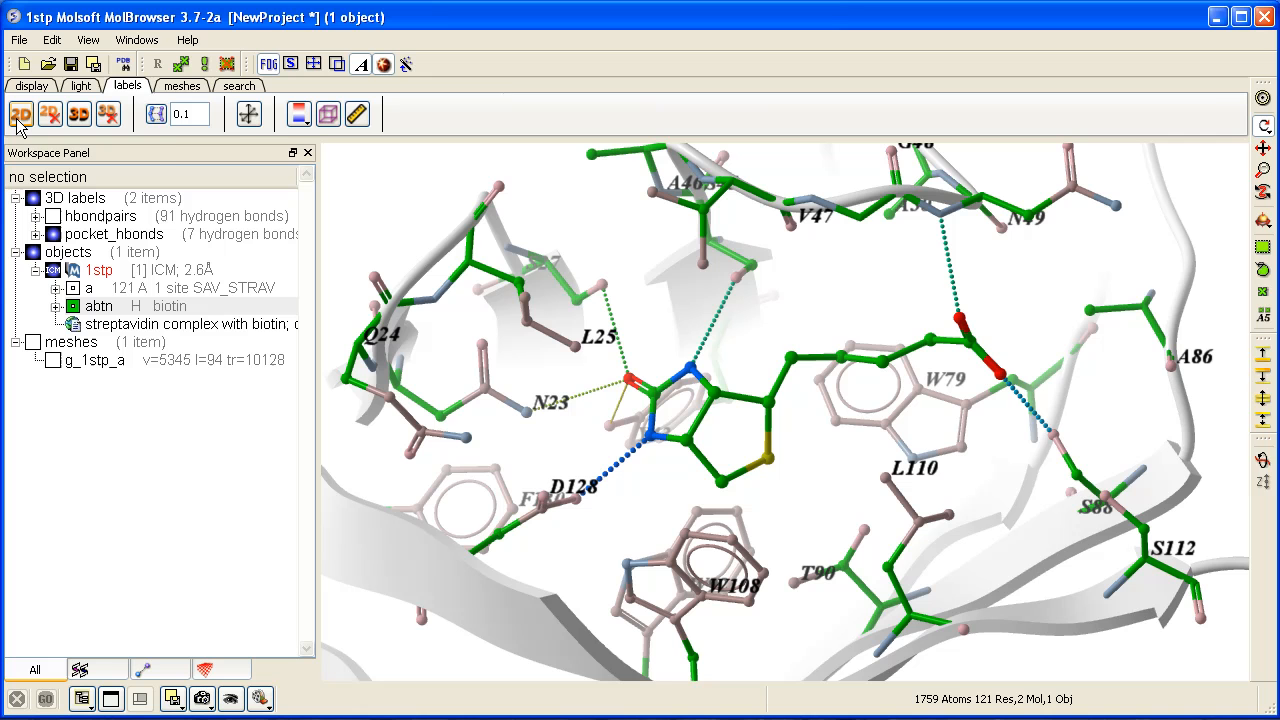
pyautogui.moveTo(20, 114)
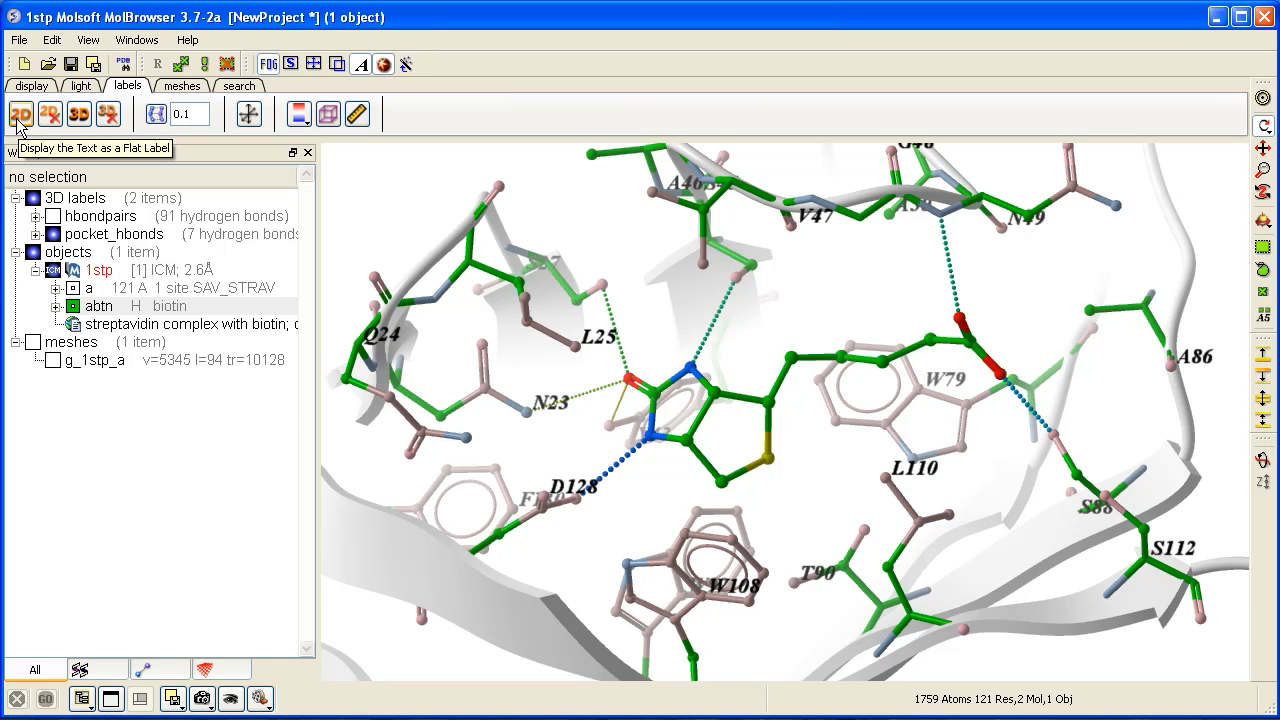
# Add a 2D label 'Streptavidin and Biotin' in bold red 30-point Arial.
pyautogui.click(20, 113)
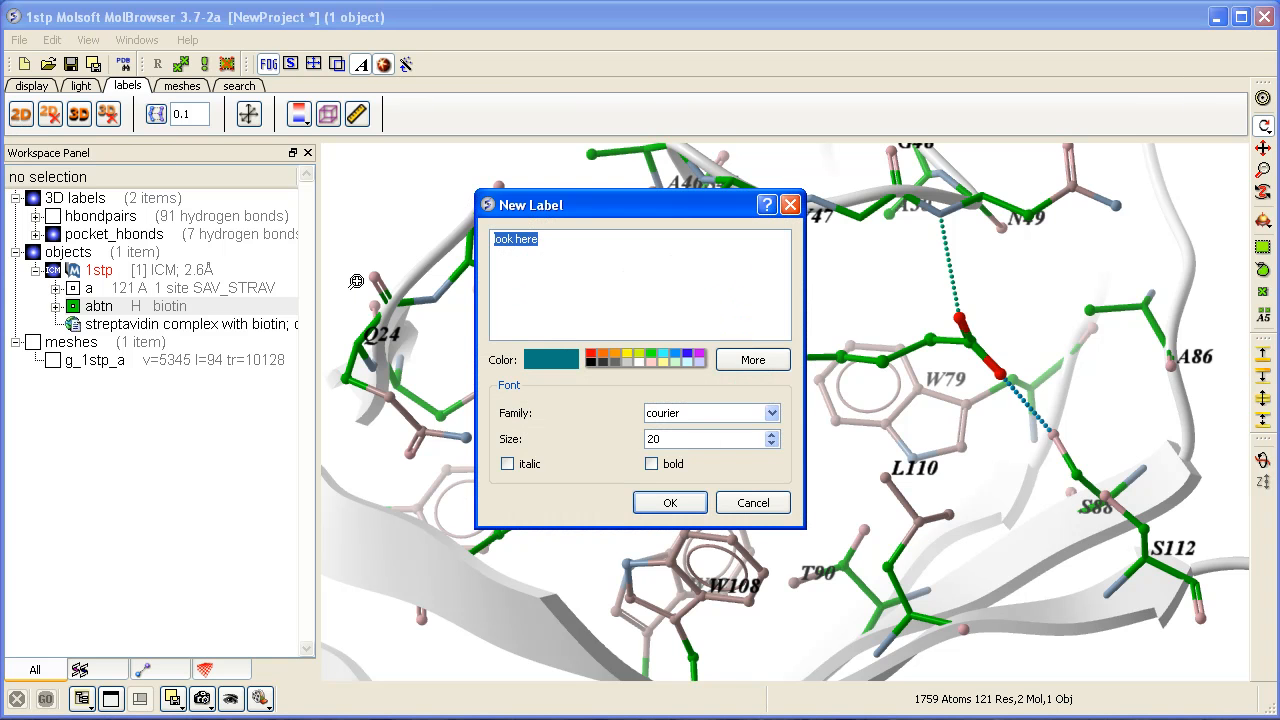
pyautogui.write('Streptavidin')
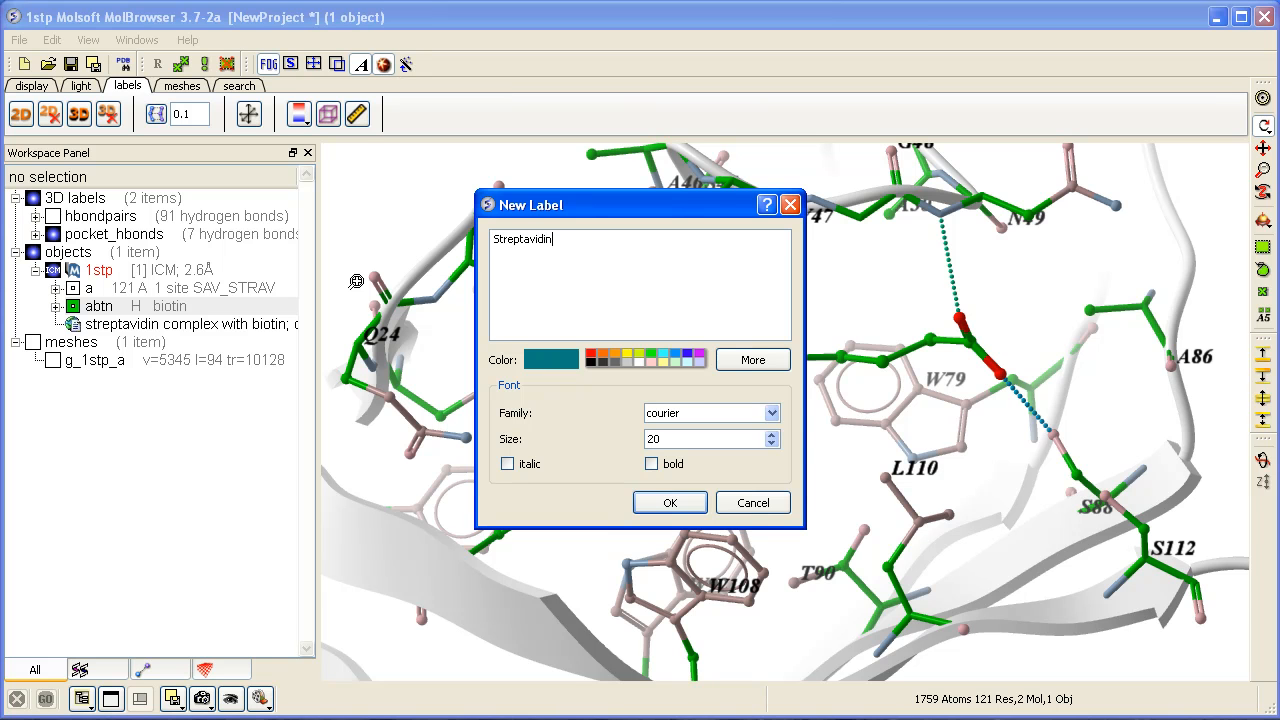
pyautogui.write('and Biotin')
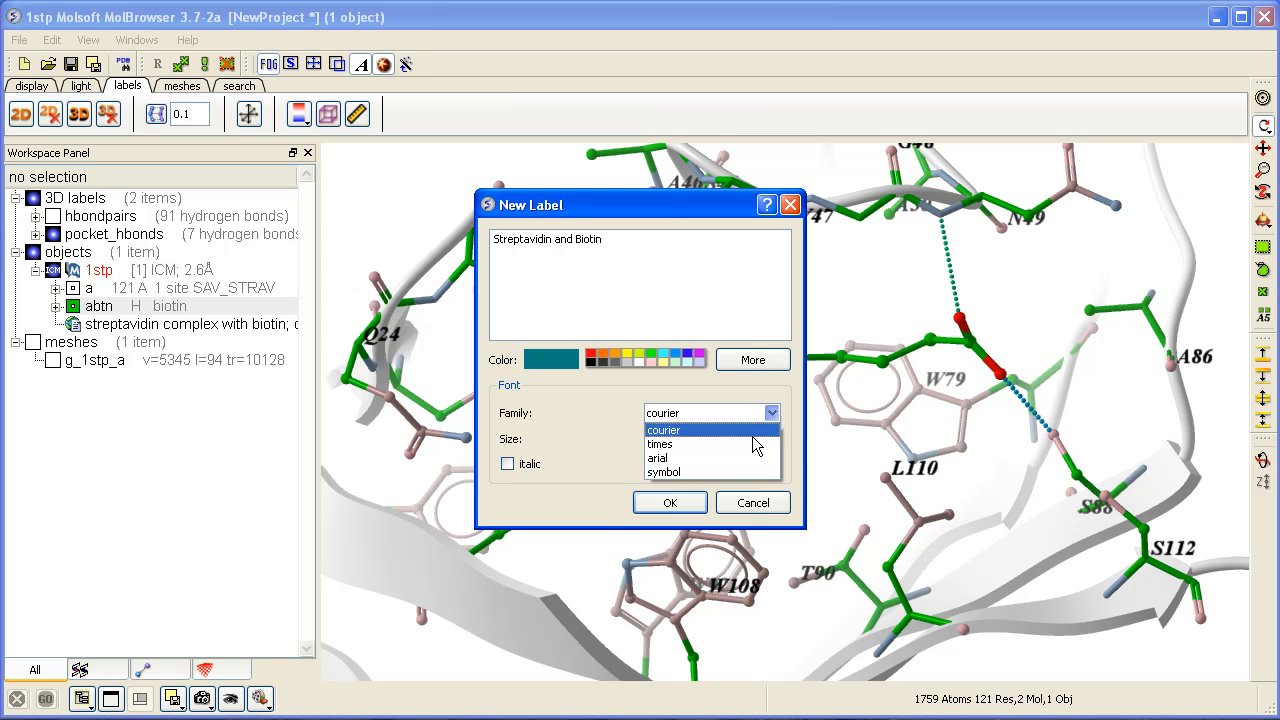
pyautogui.click(658, 458)
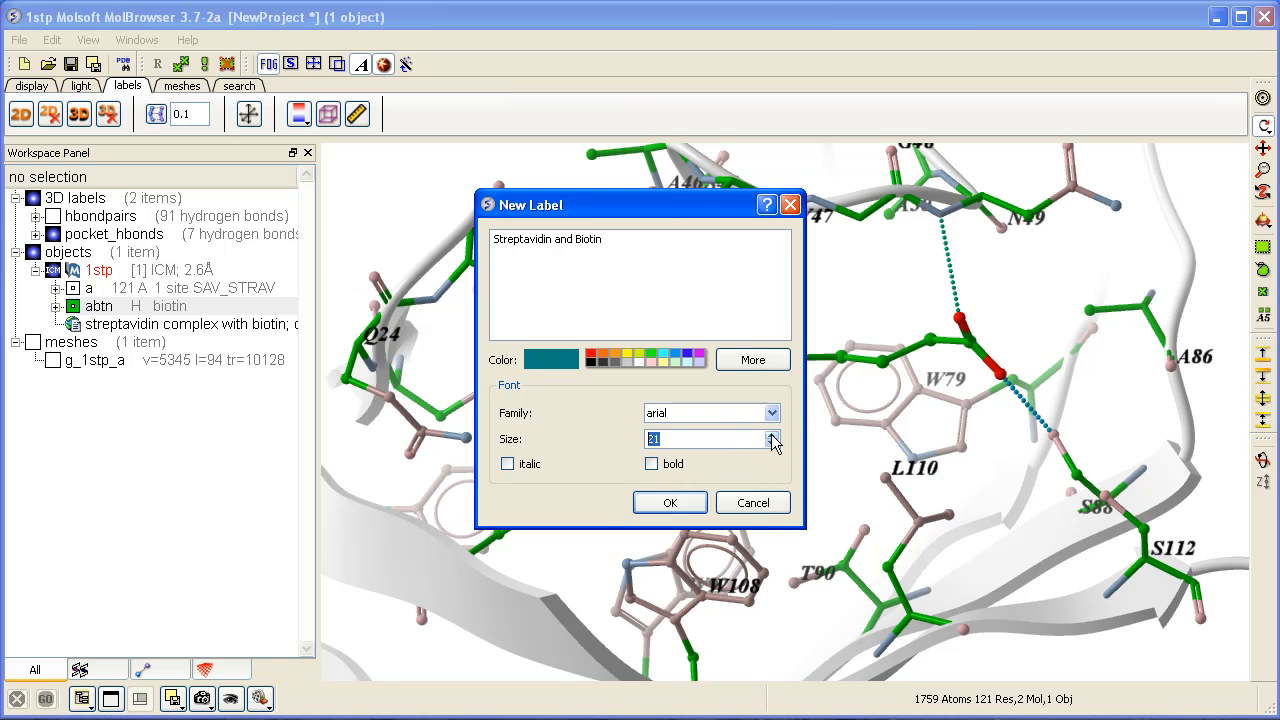
pyautogui.click(769, 434)
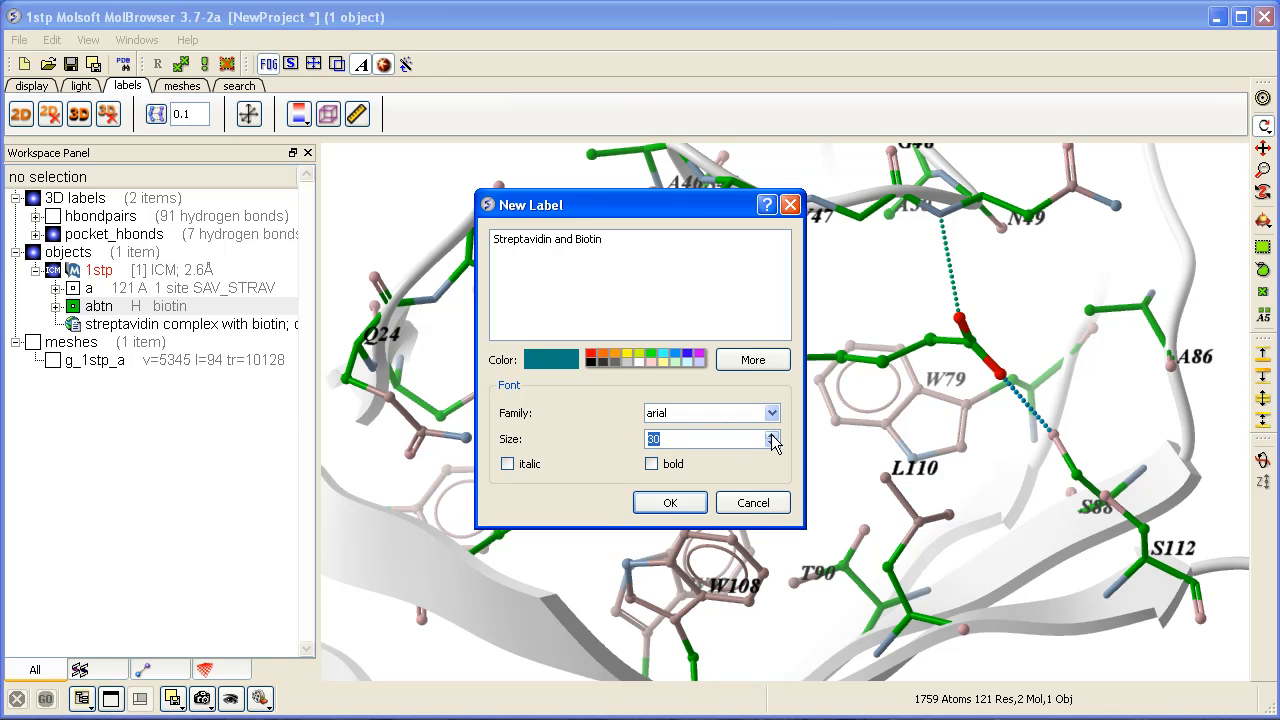
pyautogui.click(651, 463)
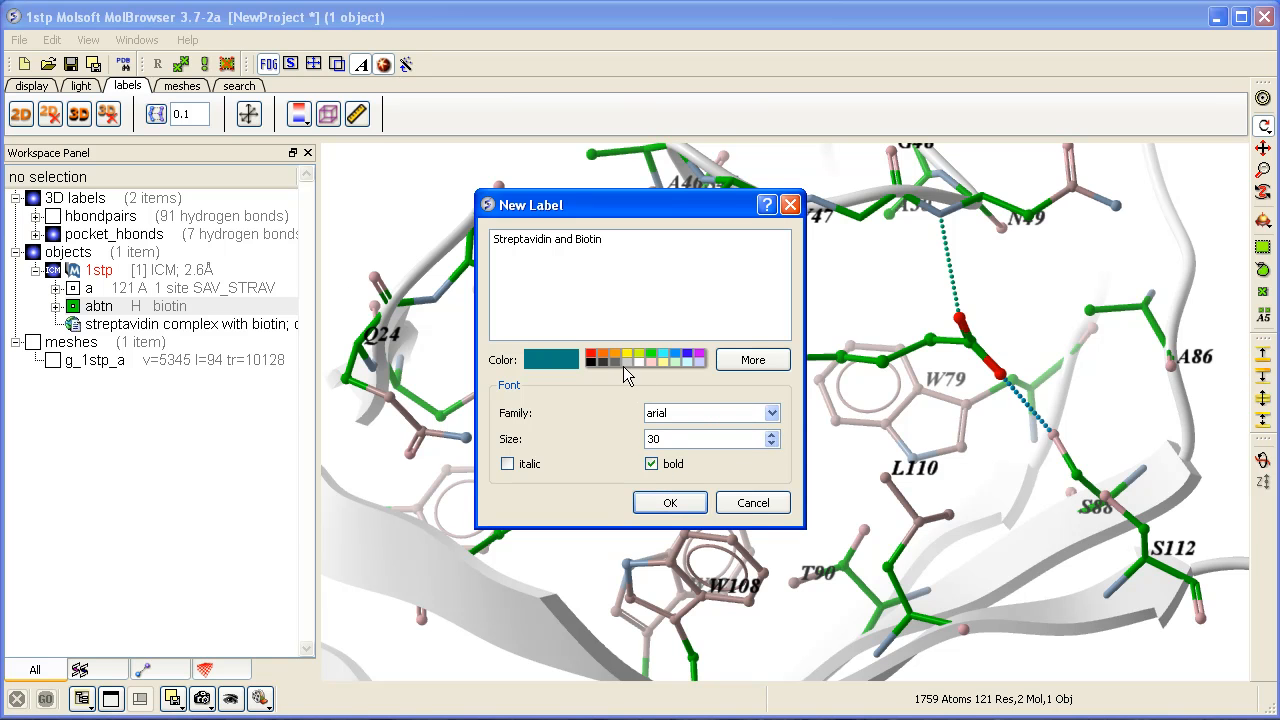
pyautogui.click(669, 502)
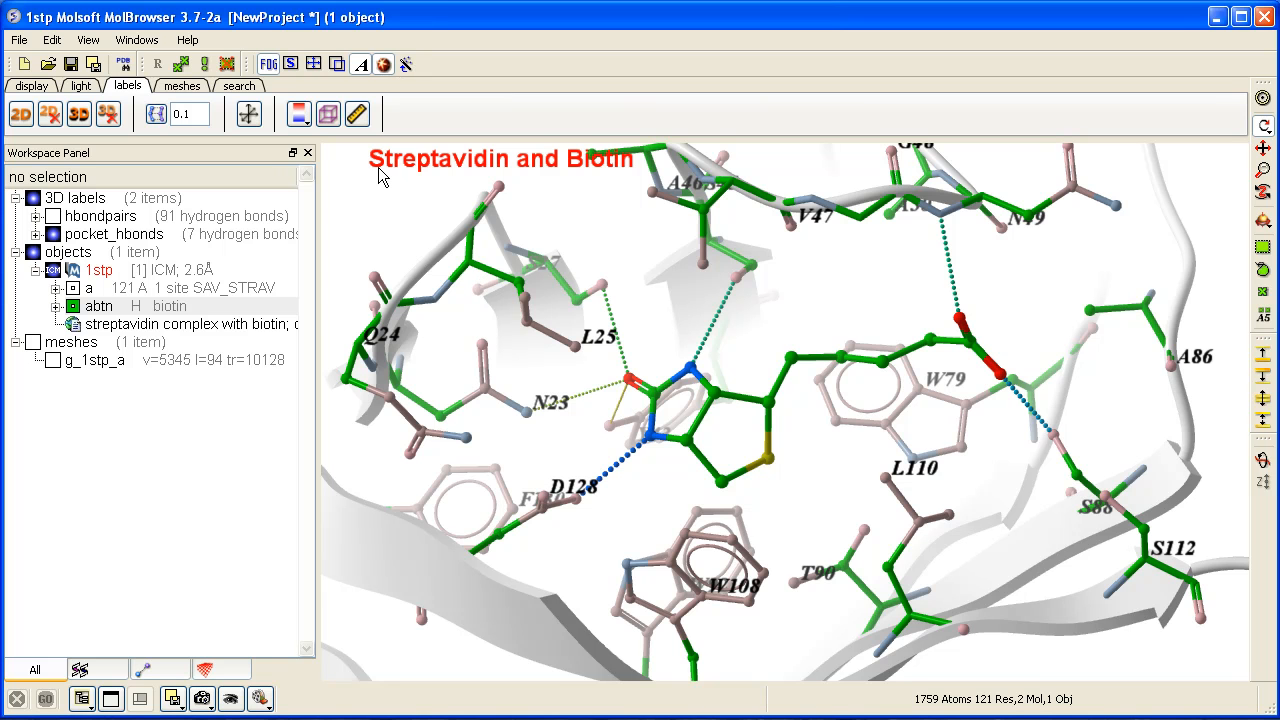
pyautogui.moveTo(378, 172)
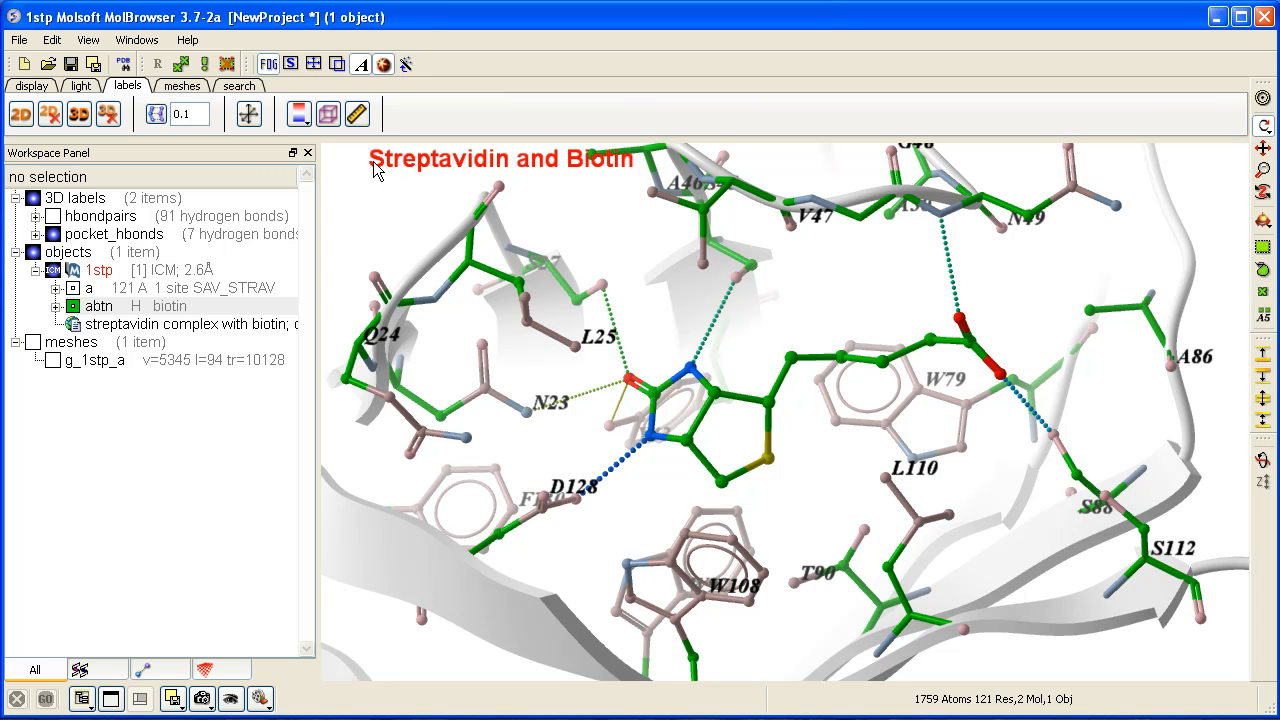
pyautogui.moveTo(372, 162)
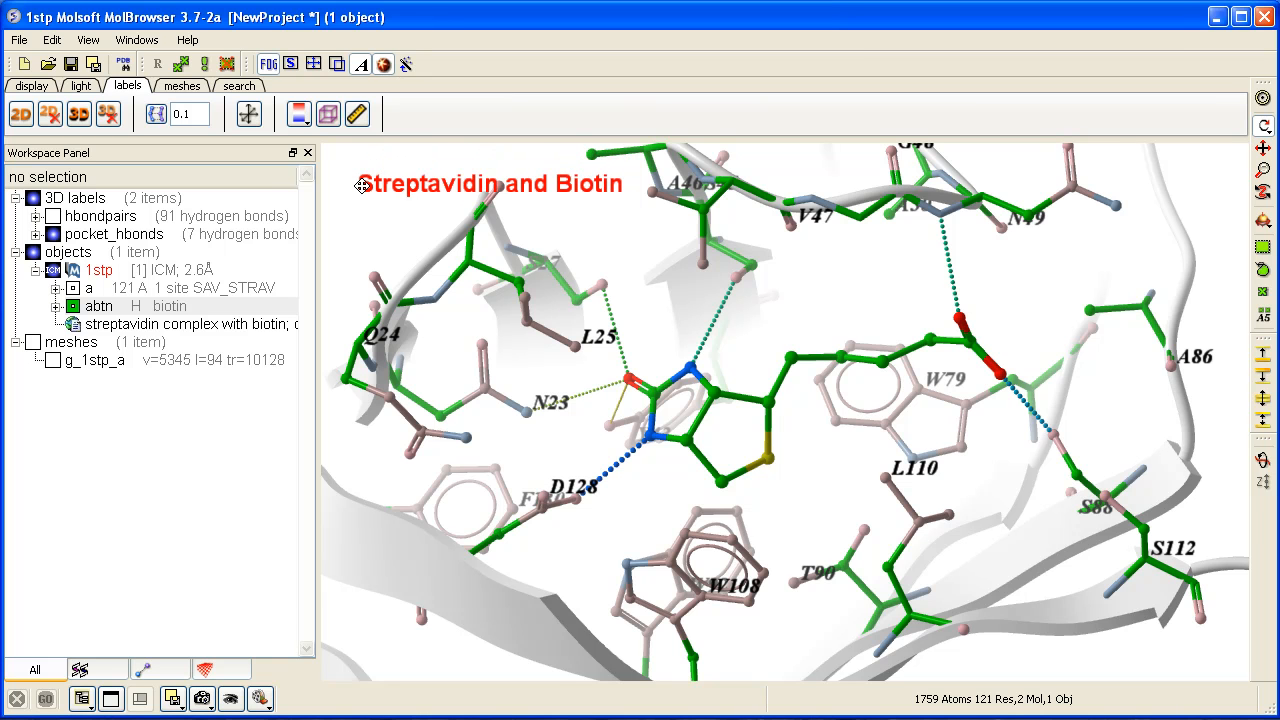
# Drag the 'Streptavidin and Biotin' title to the bottom-left of the view.
pyautogui.moveTo(363, 184); pyautogui.dragTo(347, 647)
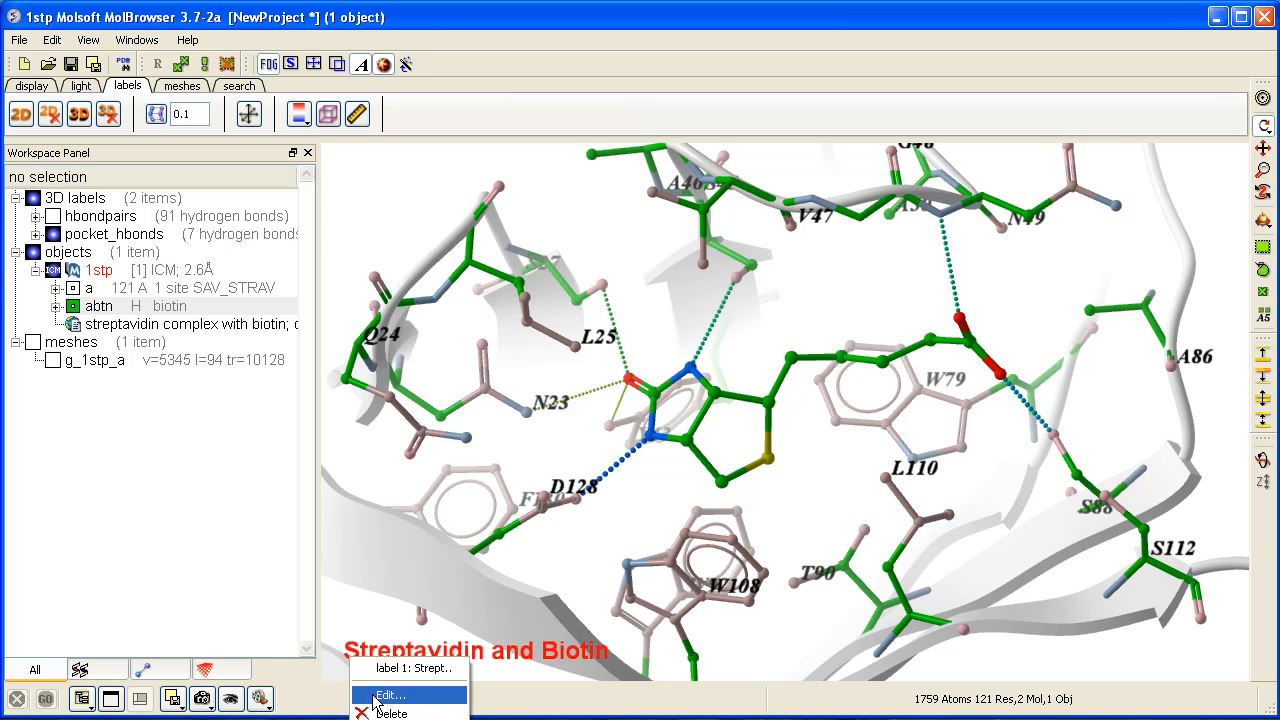
pyautogui.click(389, 695)
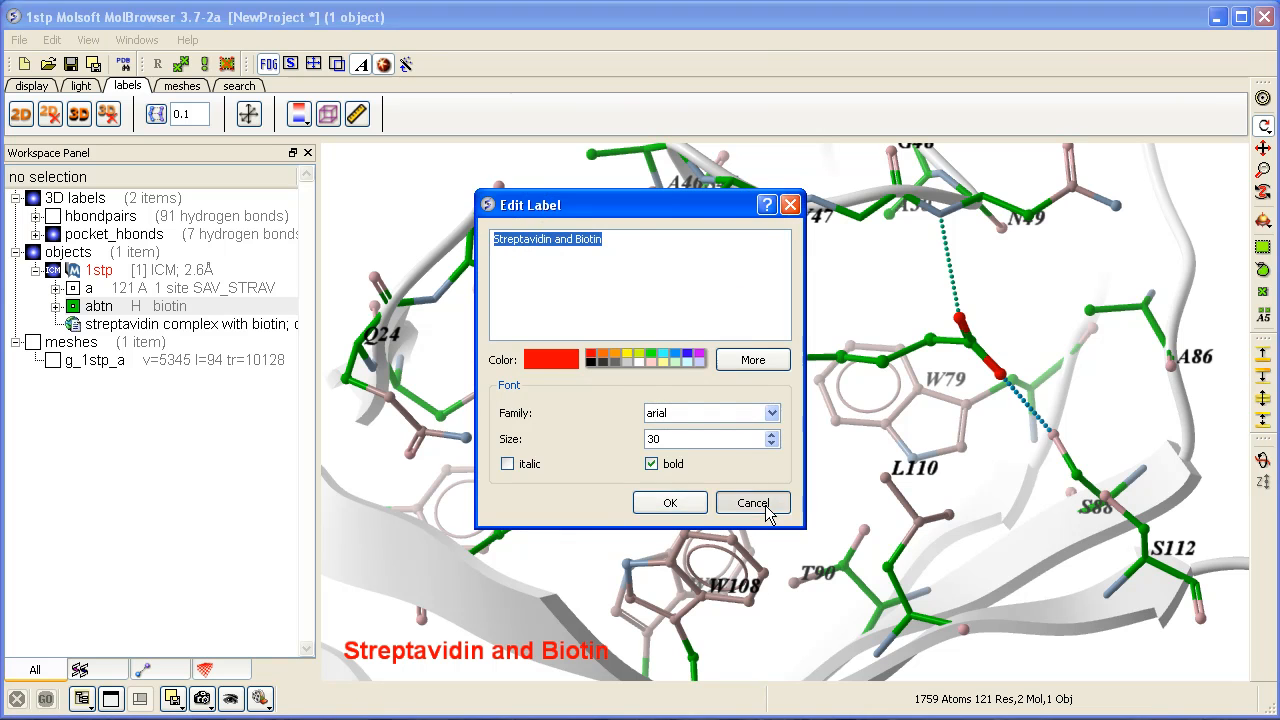
pyautogui.click(752, 502)
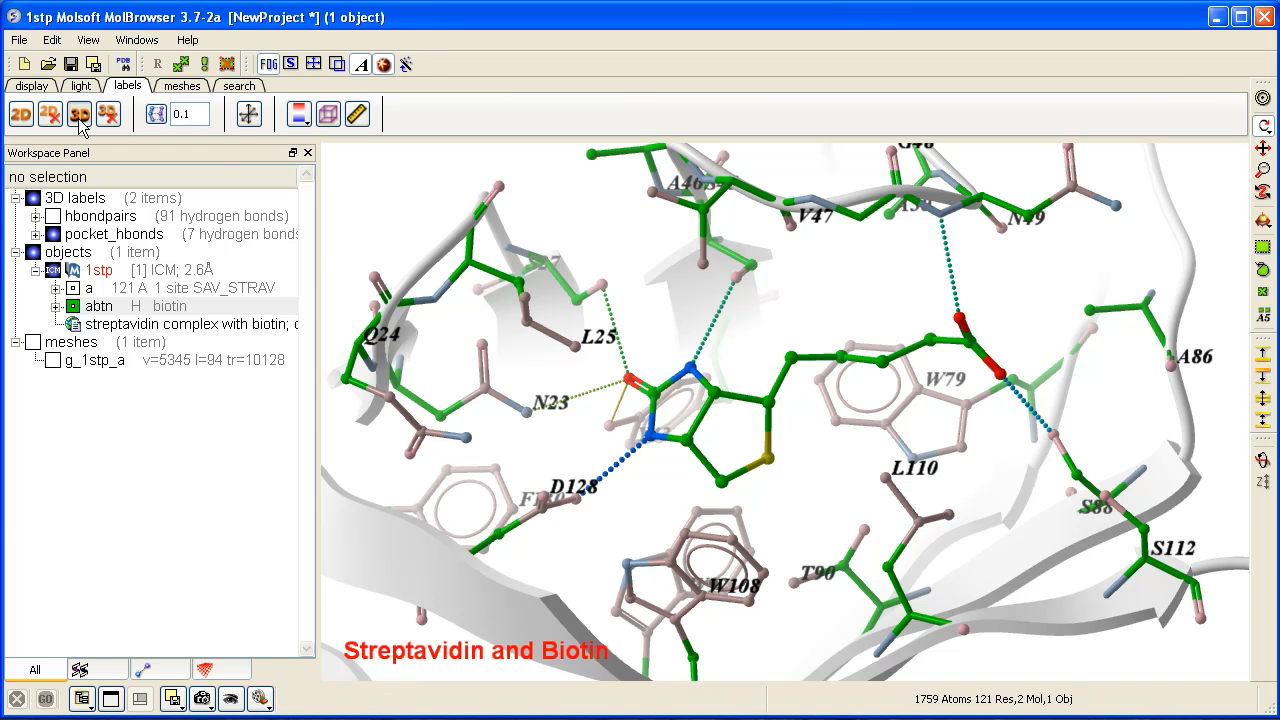
# Create a red 30-point 3D label 'Biotin' at the ligand.
pyautogui.click(78, 113)
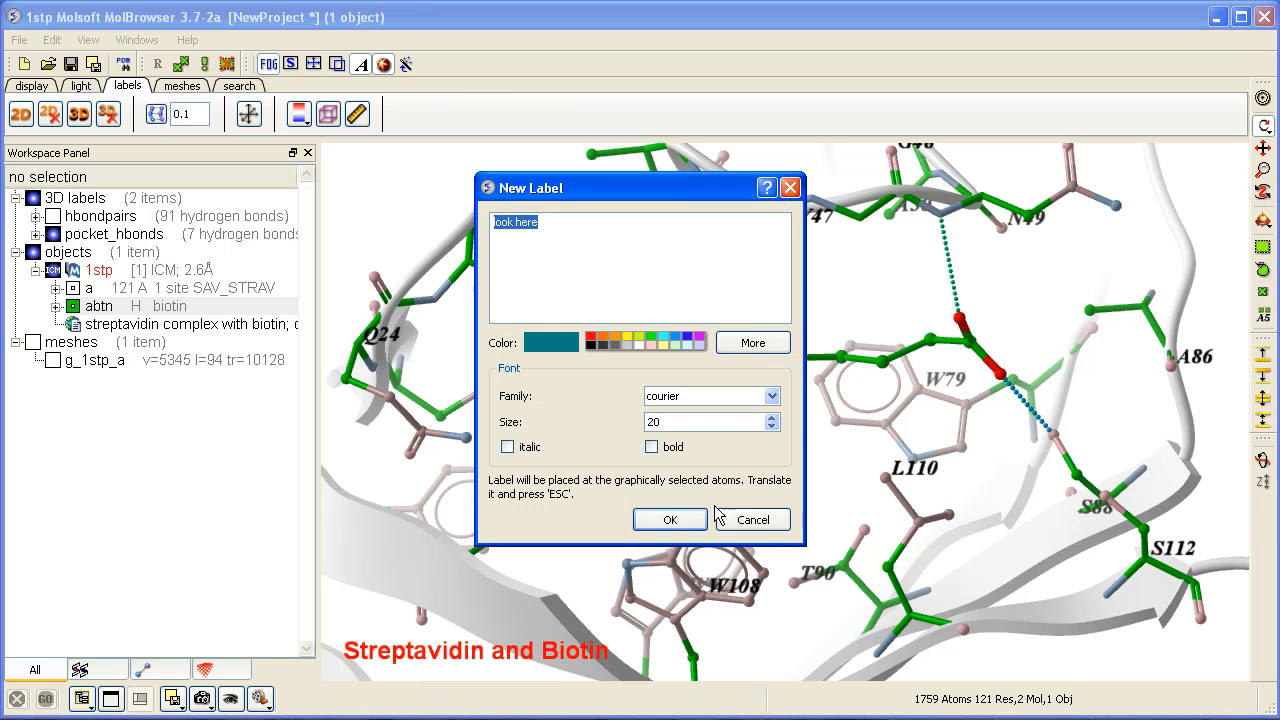
pyautogui.moveTo(565, 468)
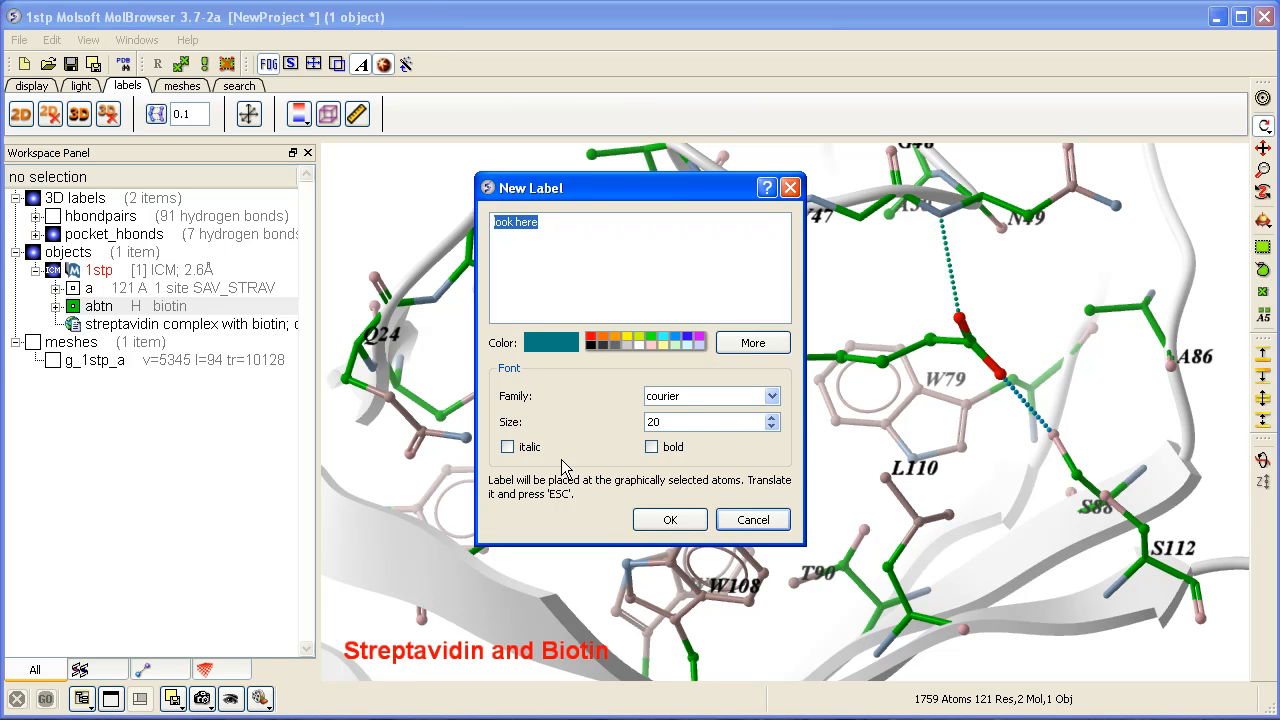
pyautogui.moveTo(560, 275)
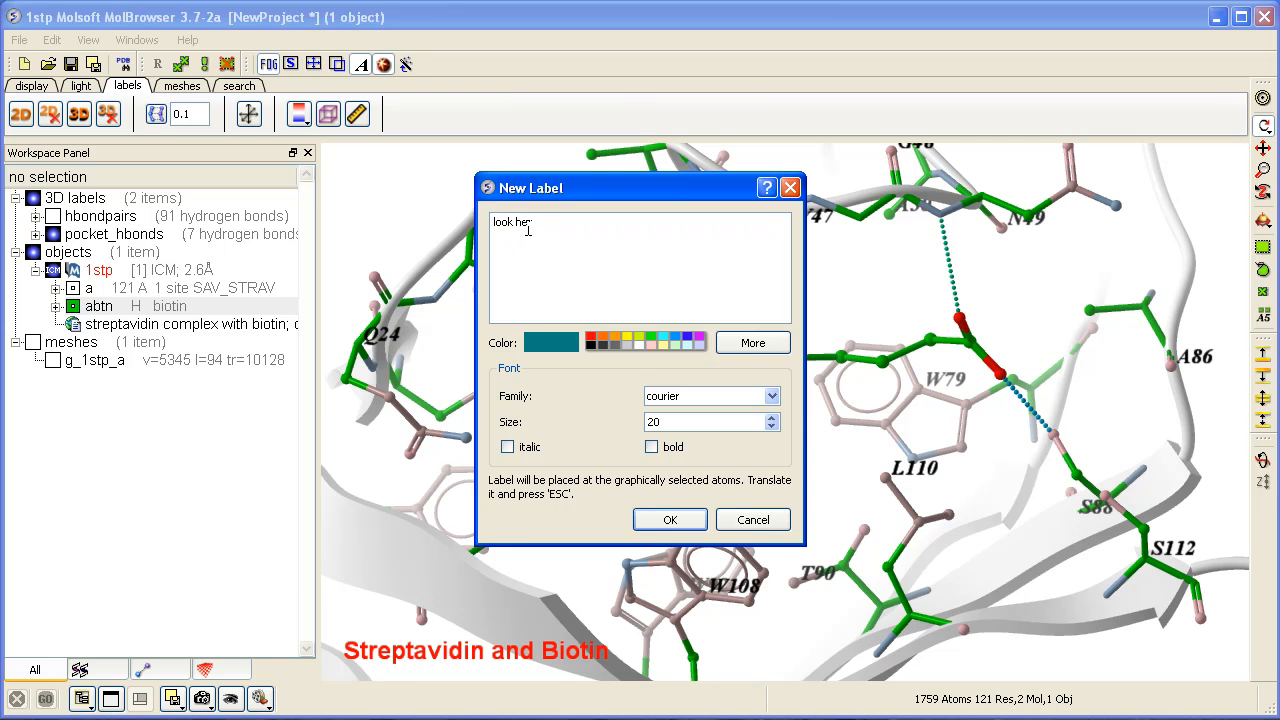
pyautogui.write('Biotin')
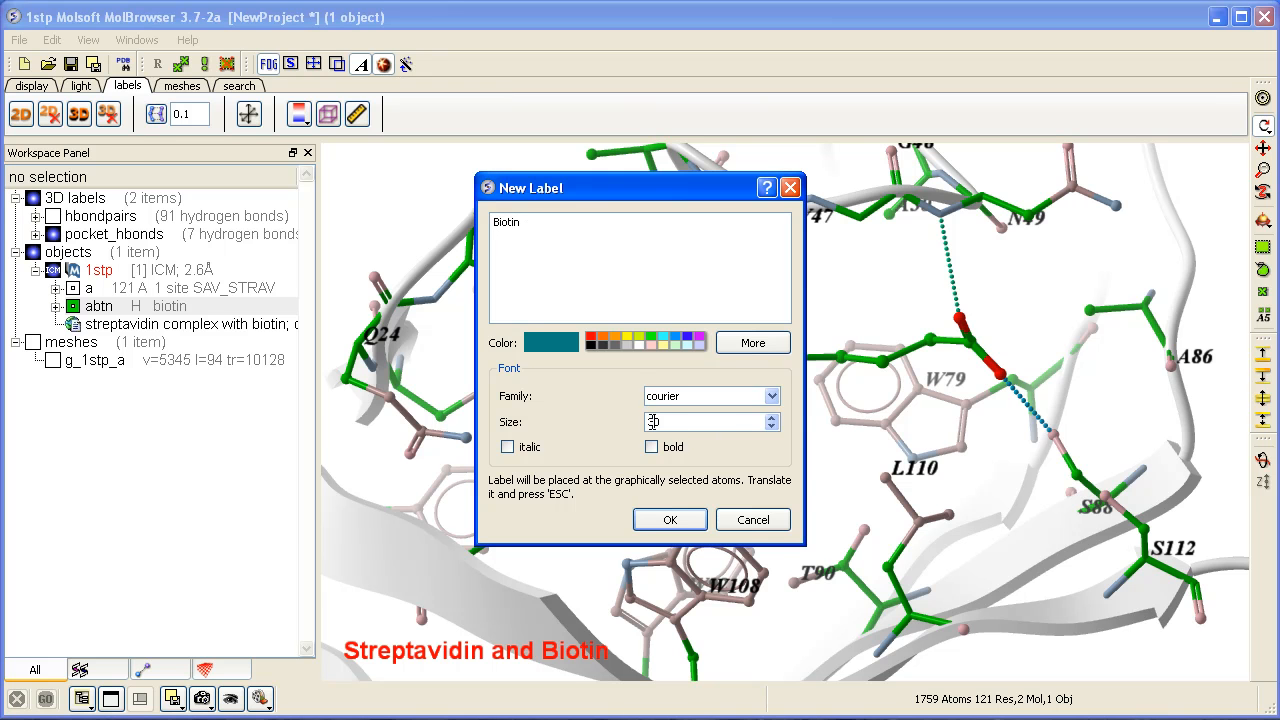
pyautogui.click(588, 340)
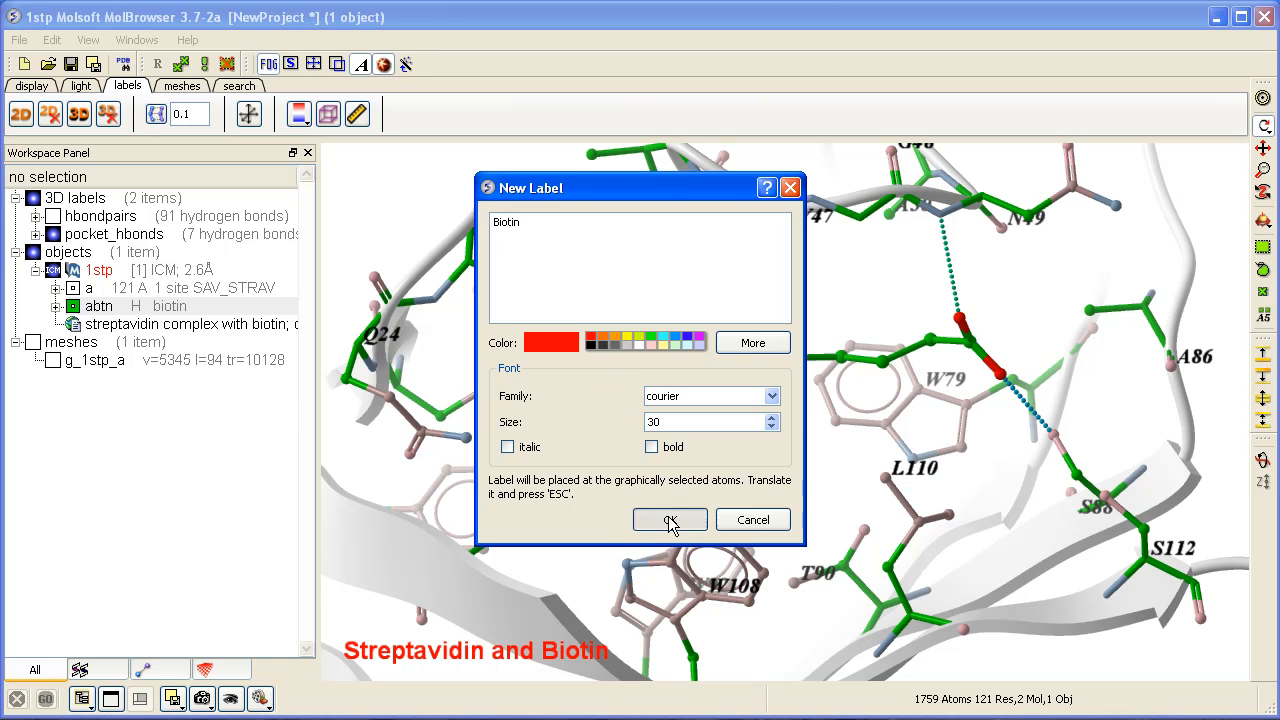
pyautogui.click(669, 519)
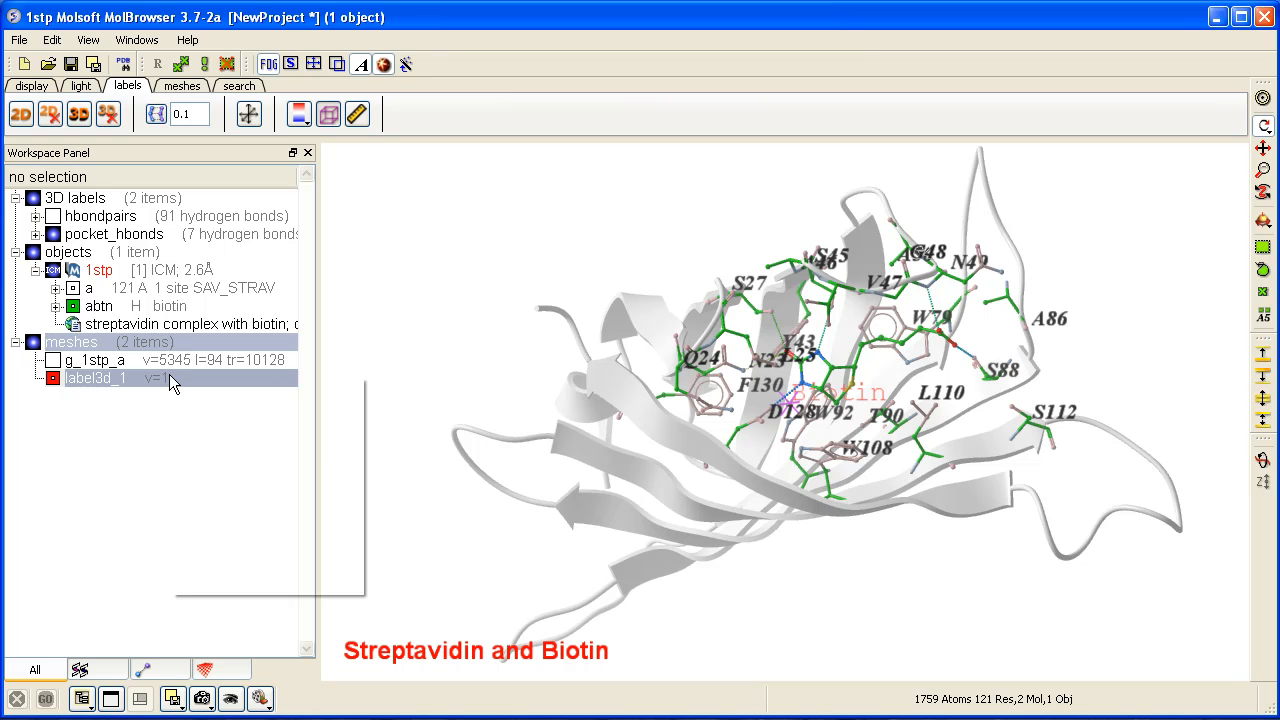
# Open the options for label3d_1 in the Workspace Panel.
pyautogui.rightClick(96, 378)
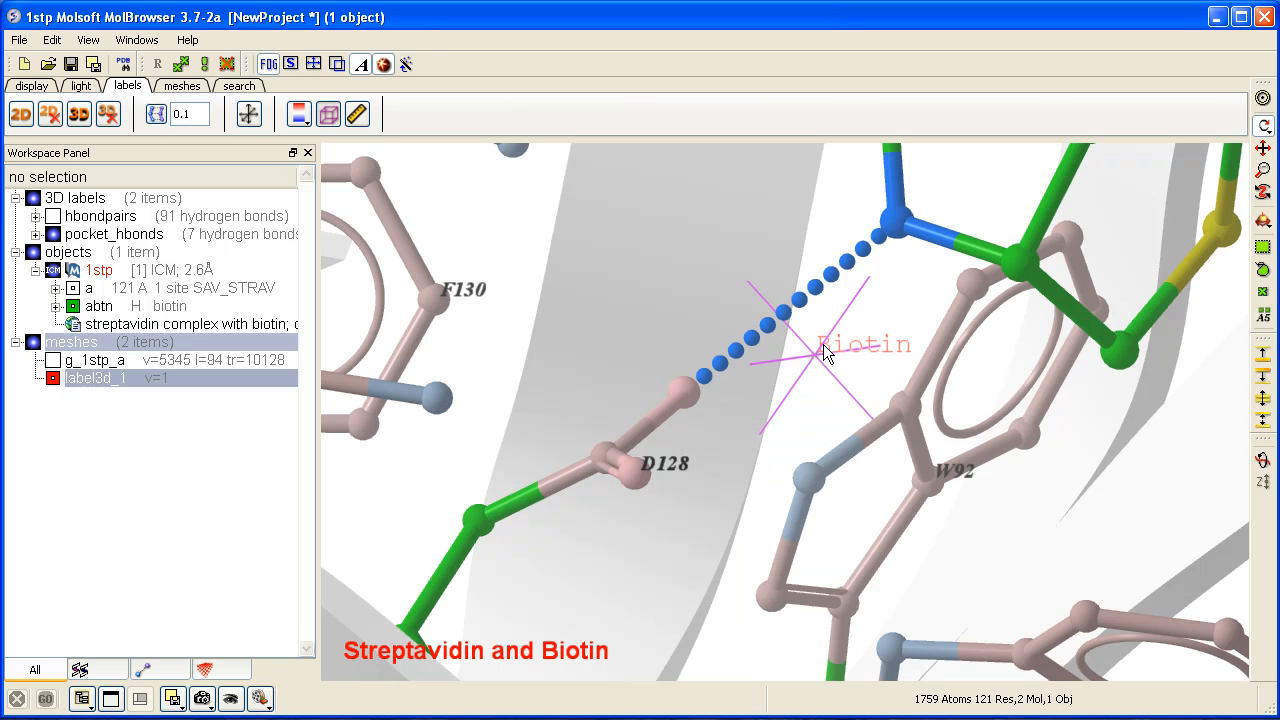
# Drag the Biotin 3D label through the pocket to just below W92.
pyautogui.moveTo(825, 352); pyautogui.dragTo(518, 330)
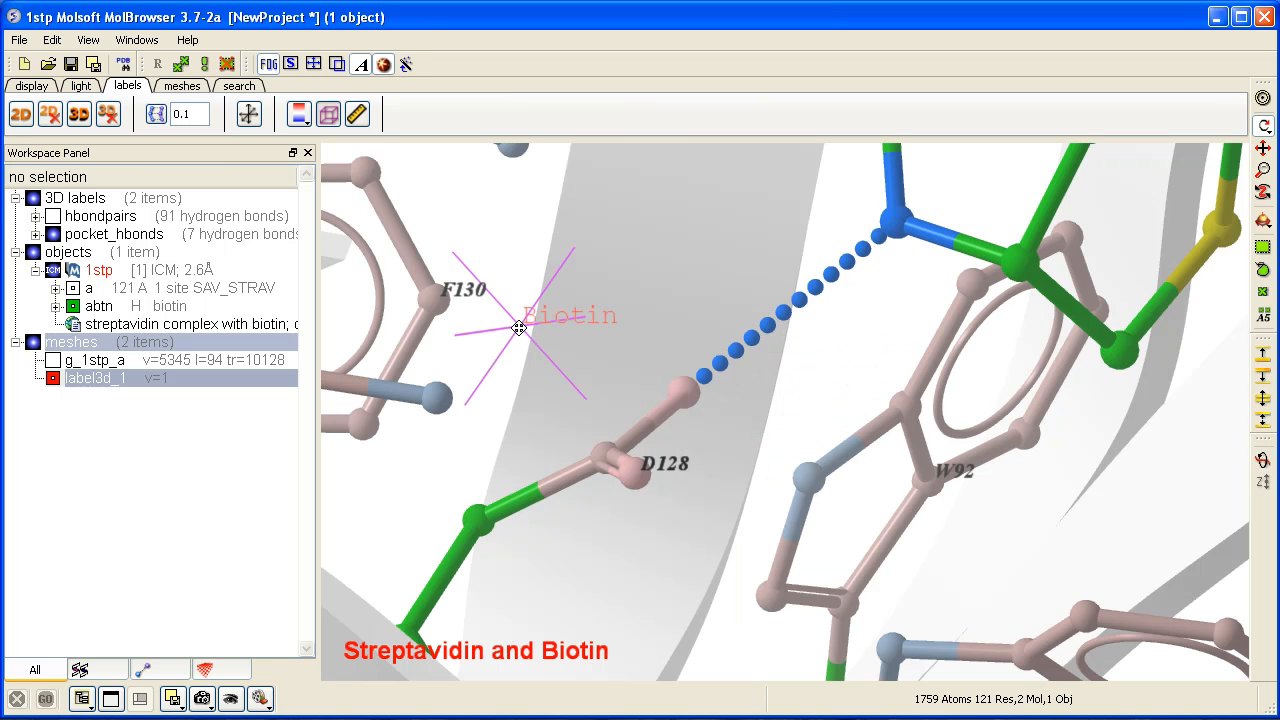
pyautogui.moveTo(518, 330); pyautogui.dragTo(1020, 533)
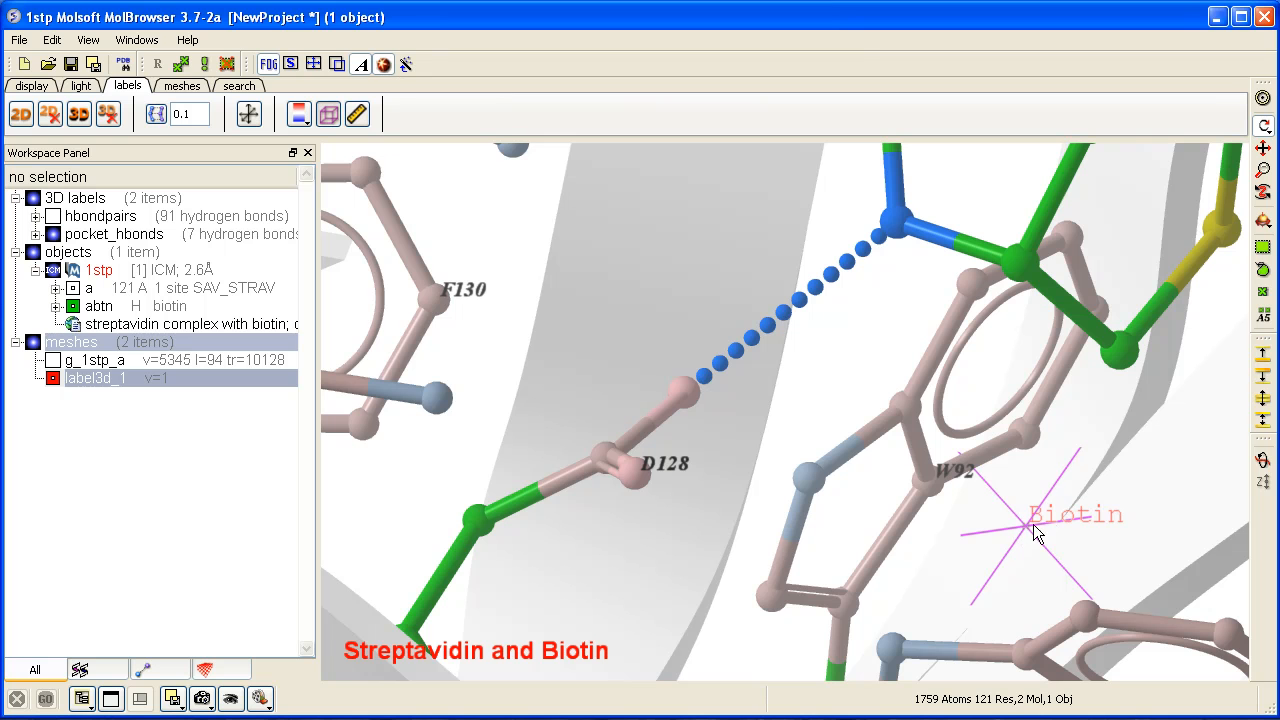
pyautogui.moveTo(1020, 522)
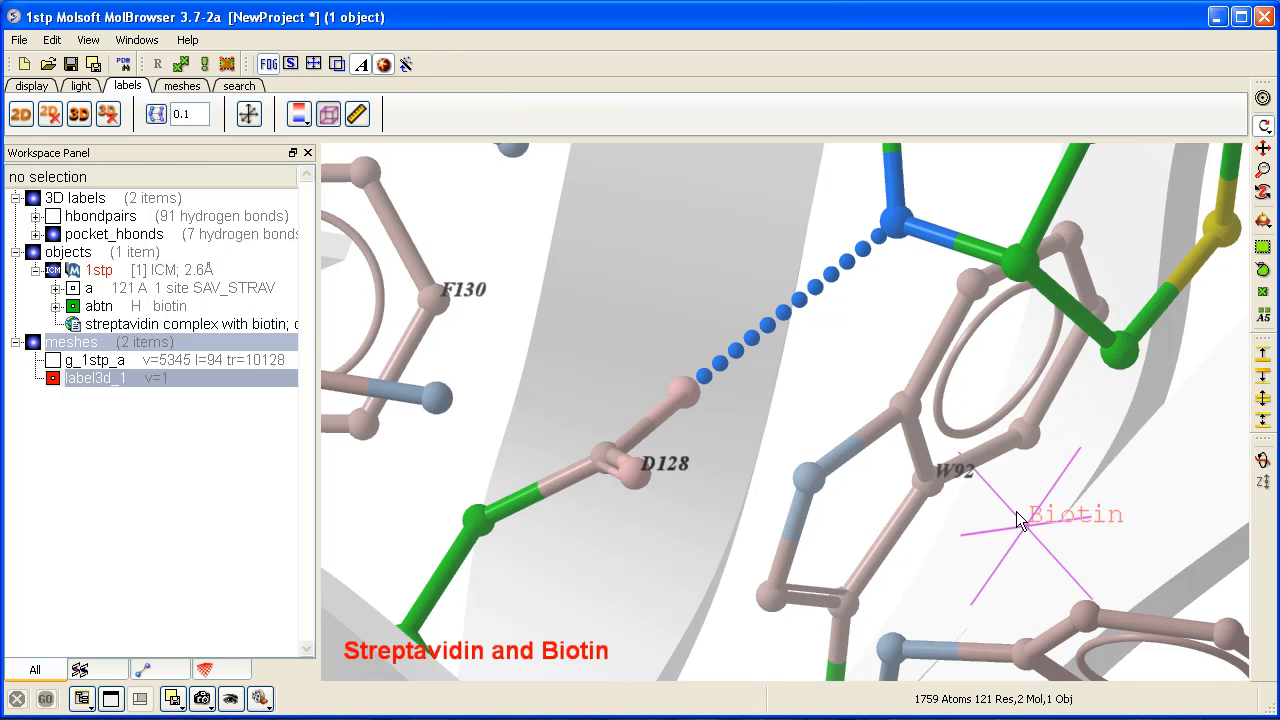